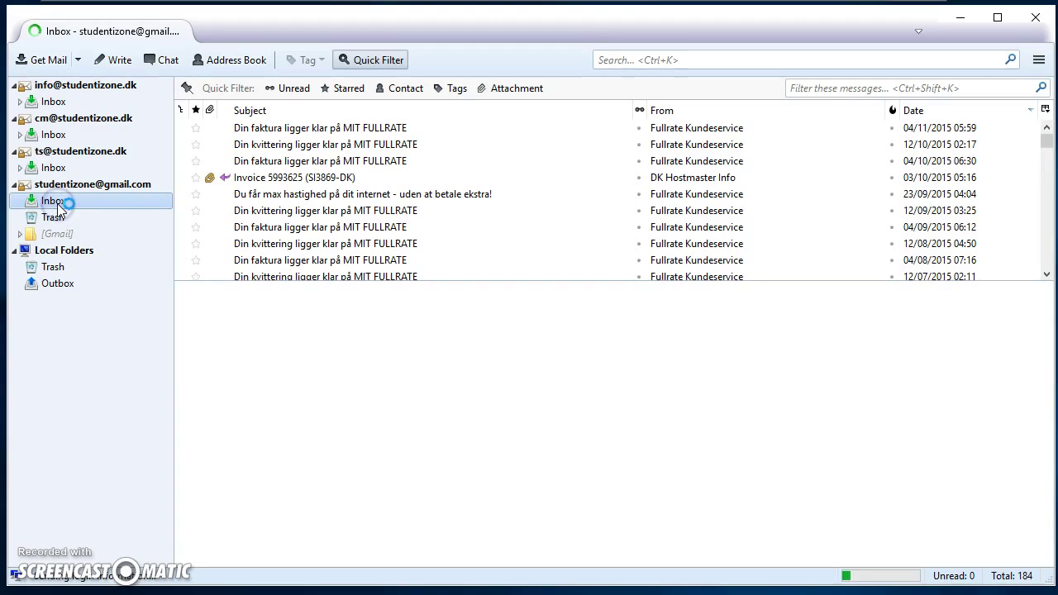
pyautogui.click(53, 201)
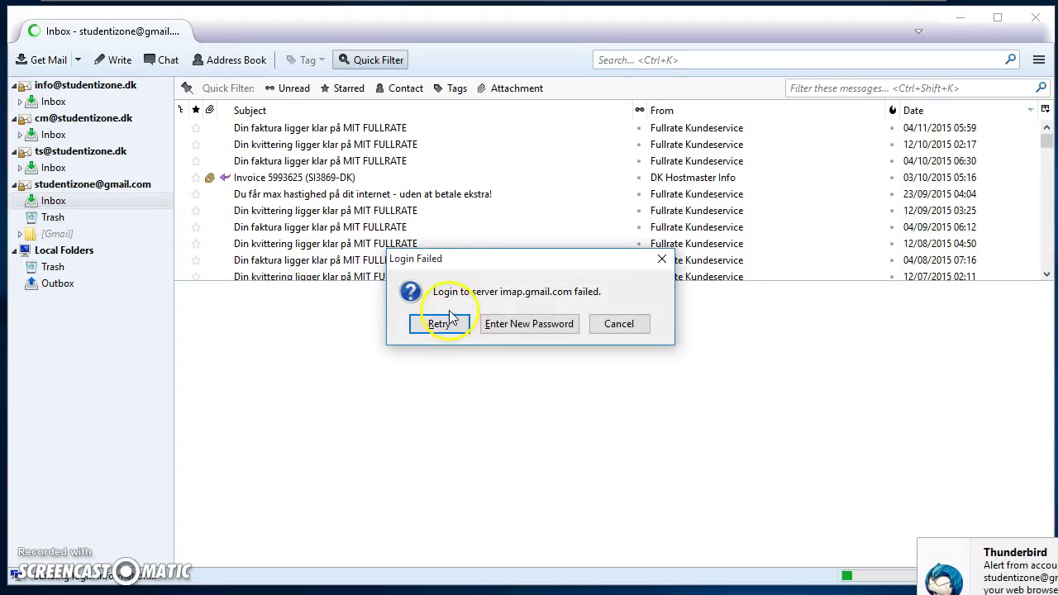
pyautogui.moveTo(579, 305)
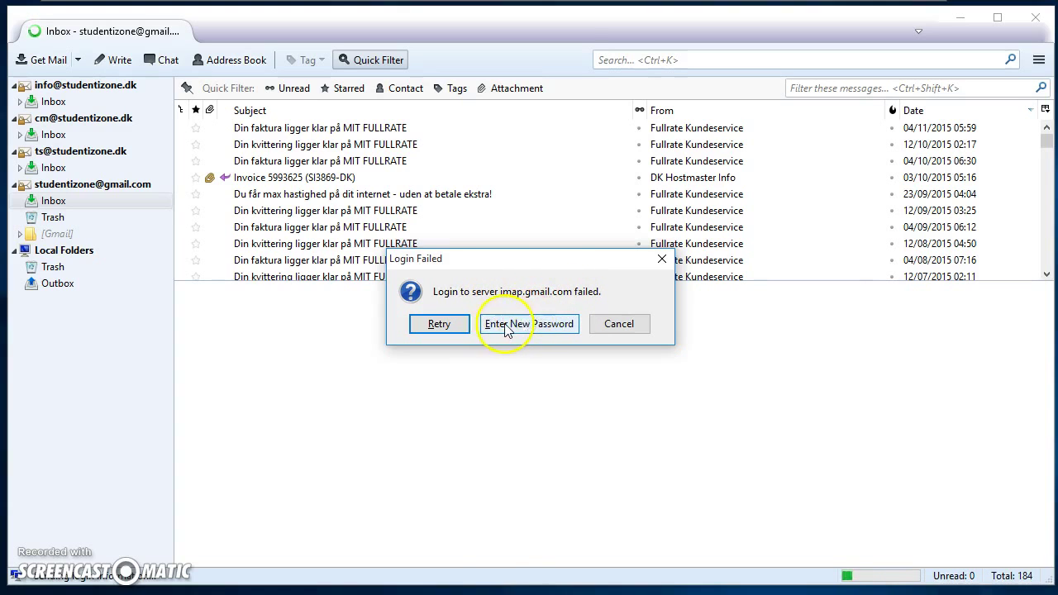
pyautogui.moveTo(517, 331)
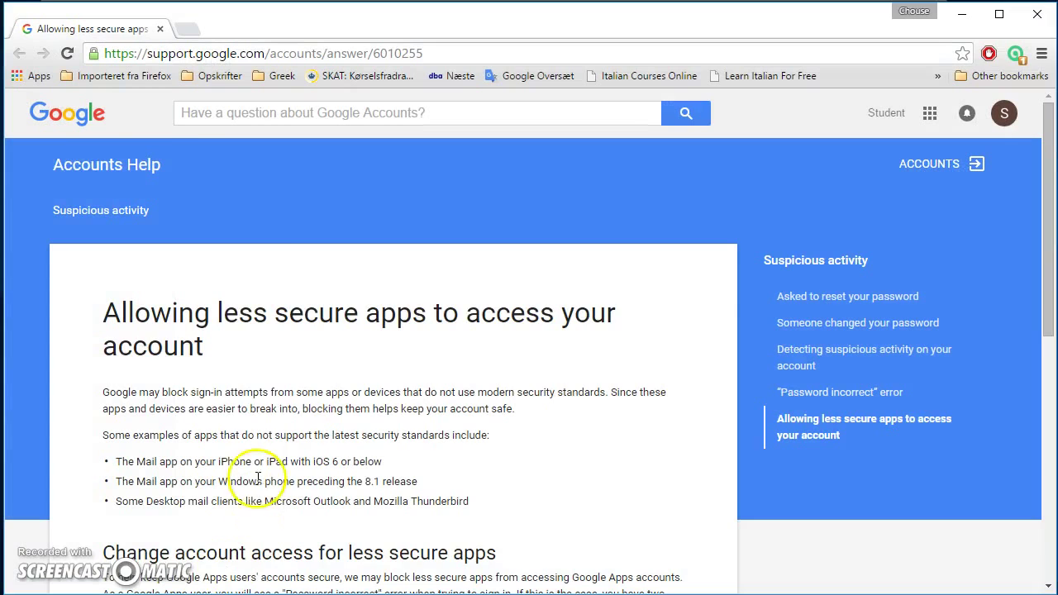
pyautogui.moveTo(132, 59)
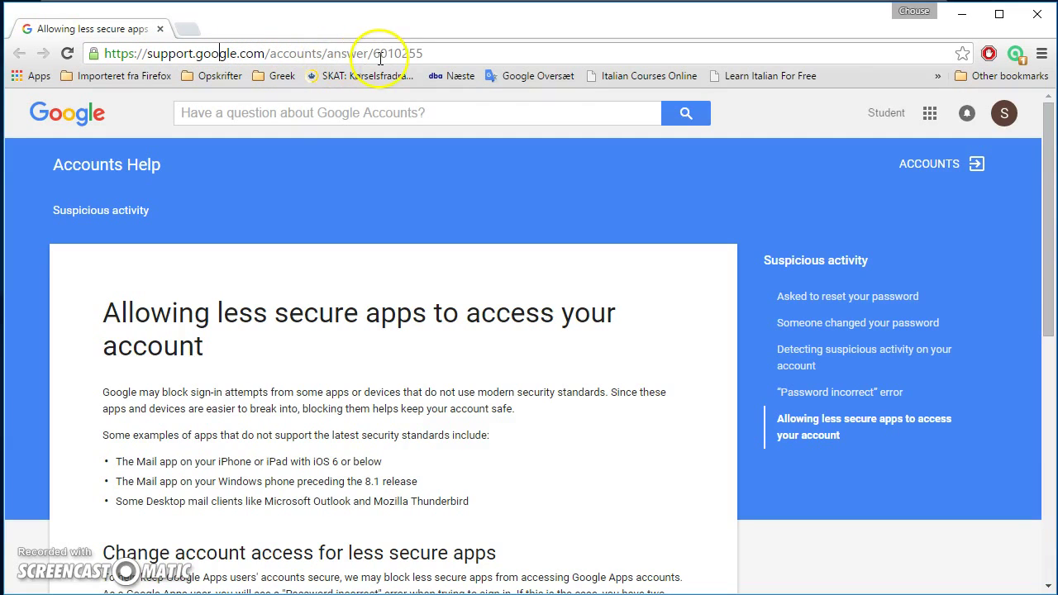
pyautogui.moveTo(431, 180)
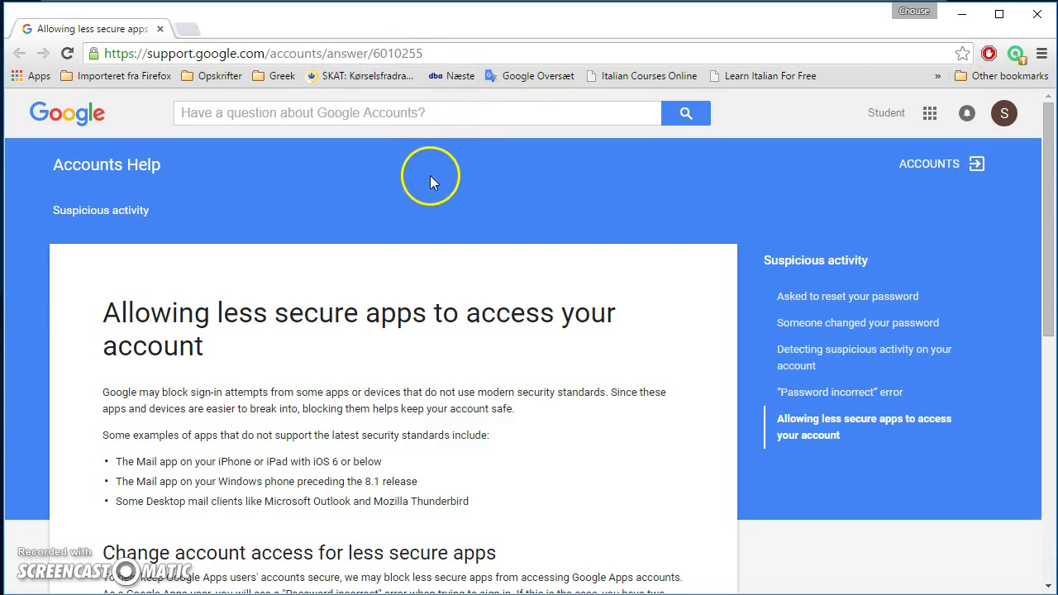
# Step: Scroll the 'Allowing less secure apps' help article down to Option 2 and back
pyautogui.scroll(-3)
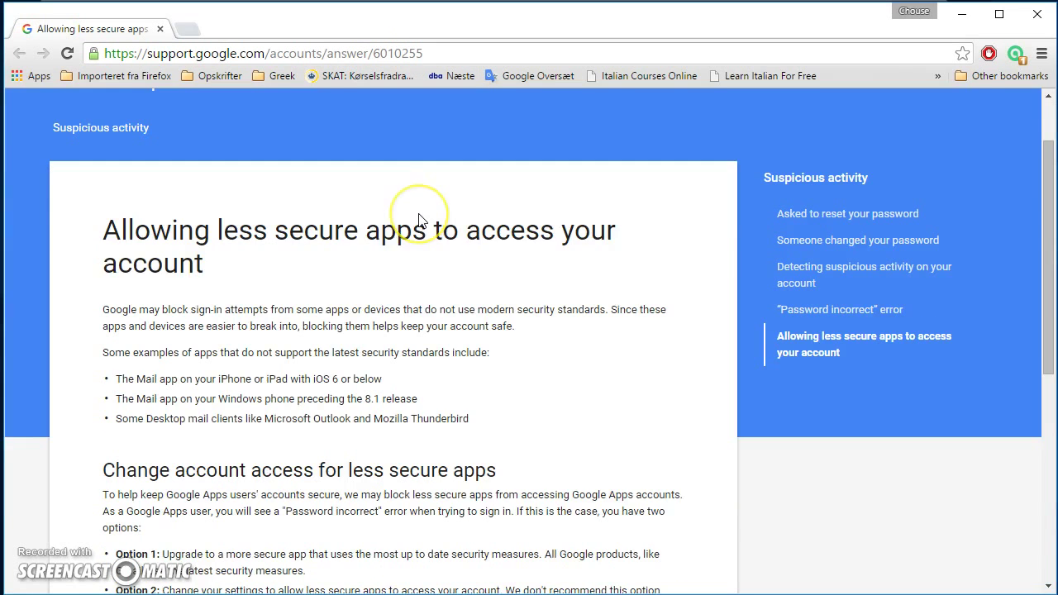
pyautogui.scroll(3)
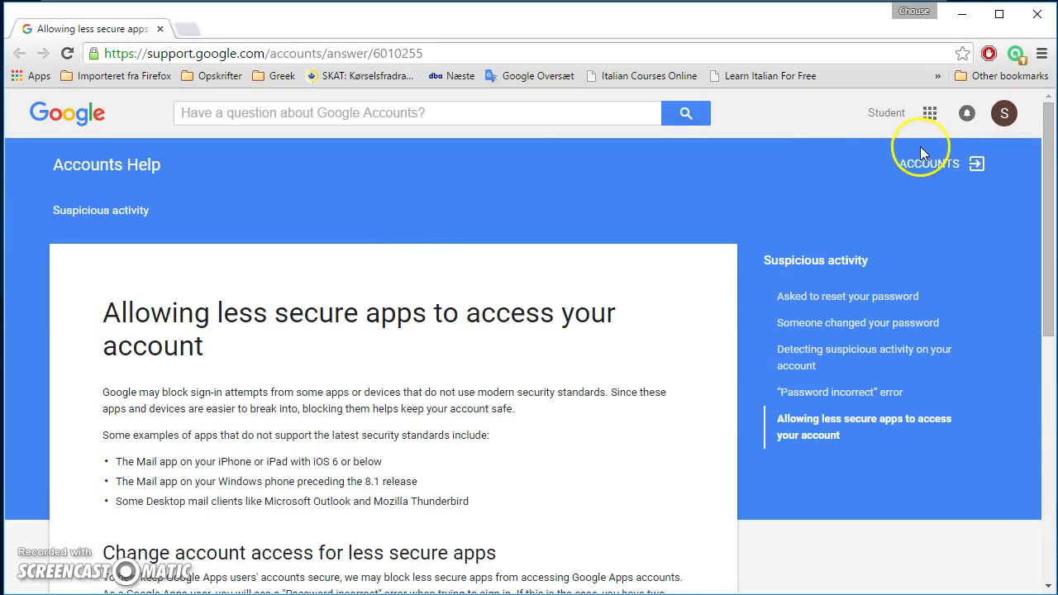
pyautogui.moveTo(1003, 113)
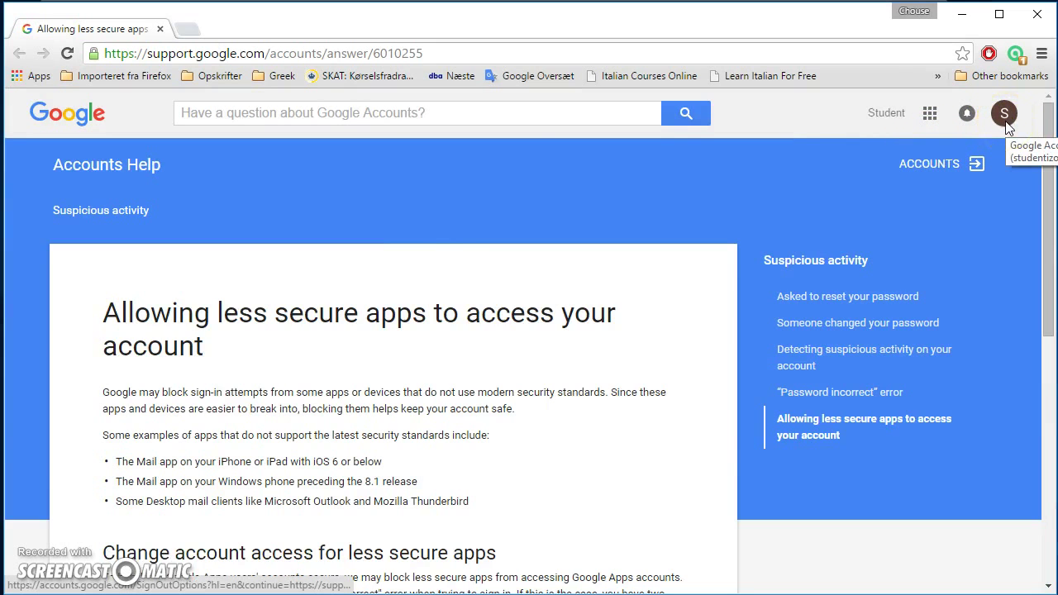
pyautogui.moveTo(570, 198)
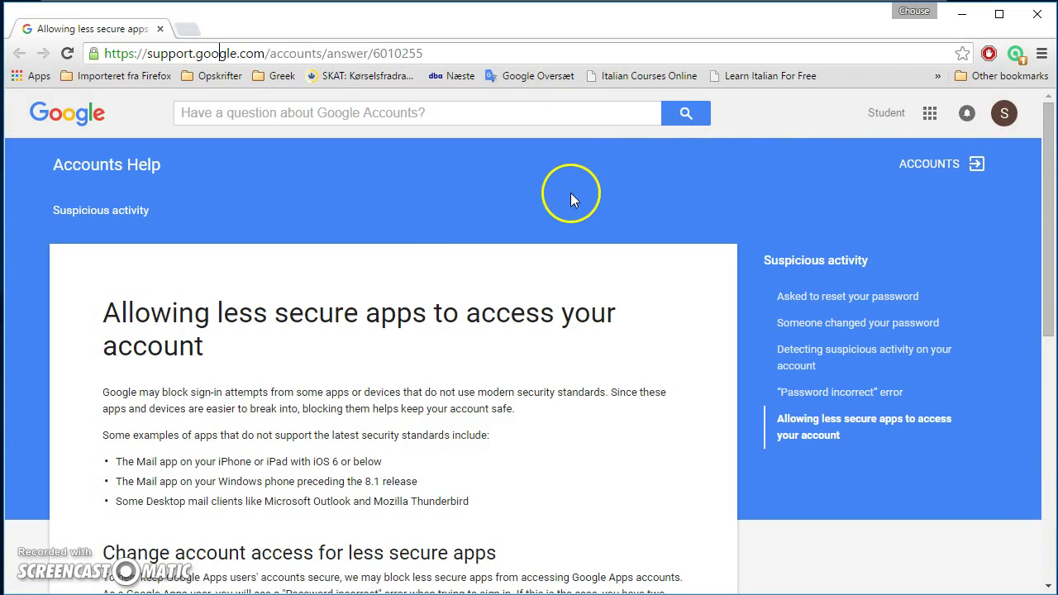
pyautogui.moveTo(428, 215)
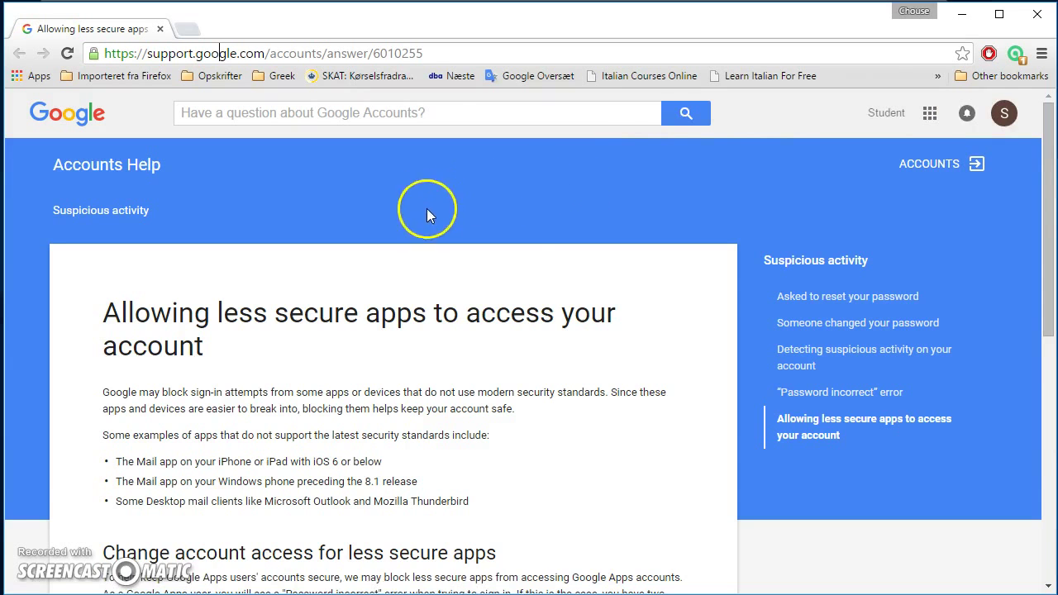
pyautogui.scroll(-3)
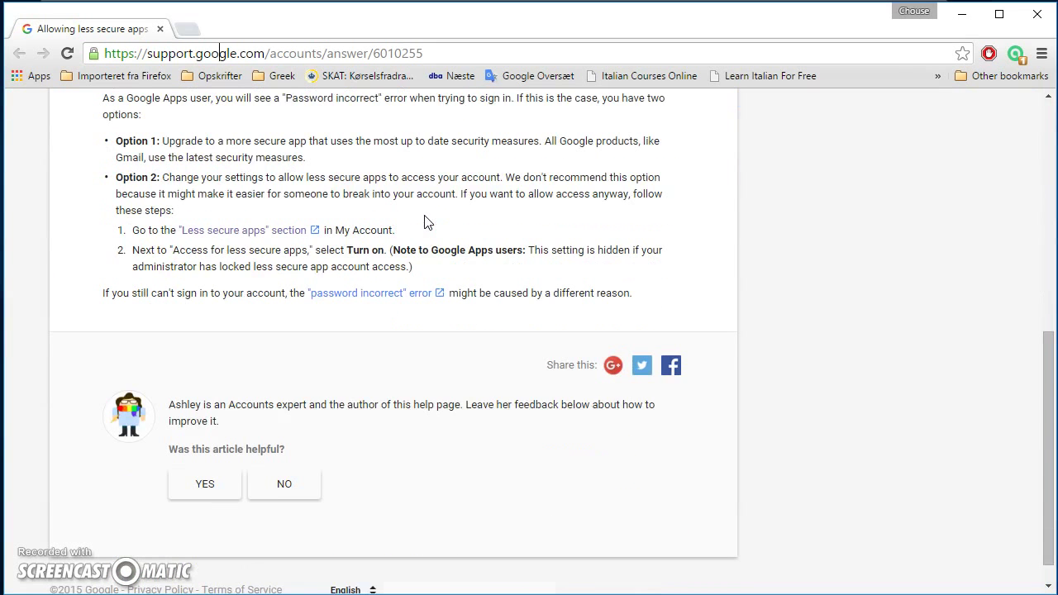
pyautogui.scroll(3)
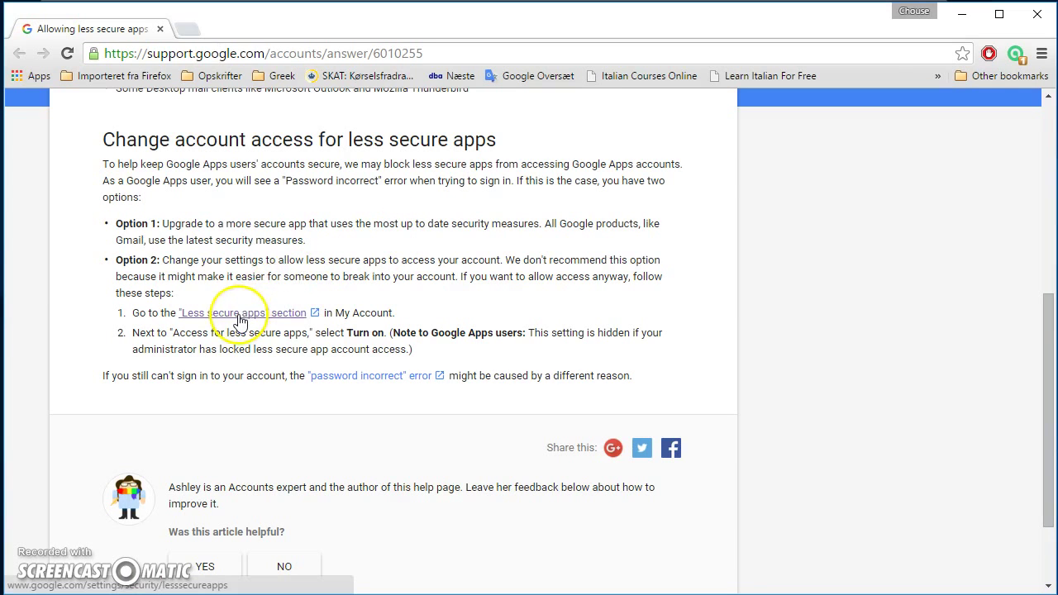
# Step: Turn on less secure app access in My Account, wait for 'Updated.', and go back
pyautogui.click(245, 312)
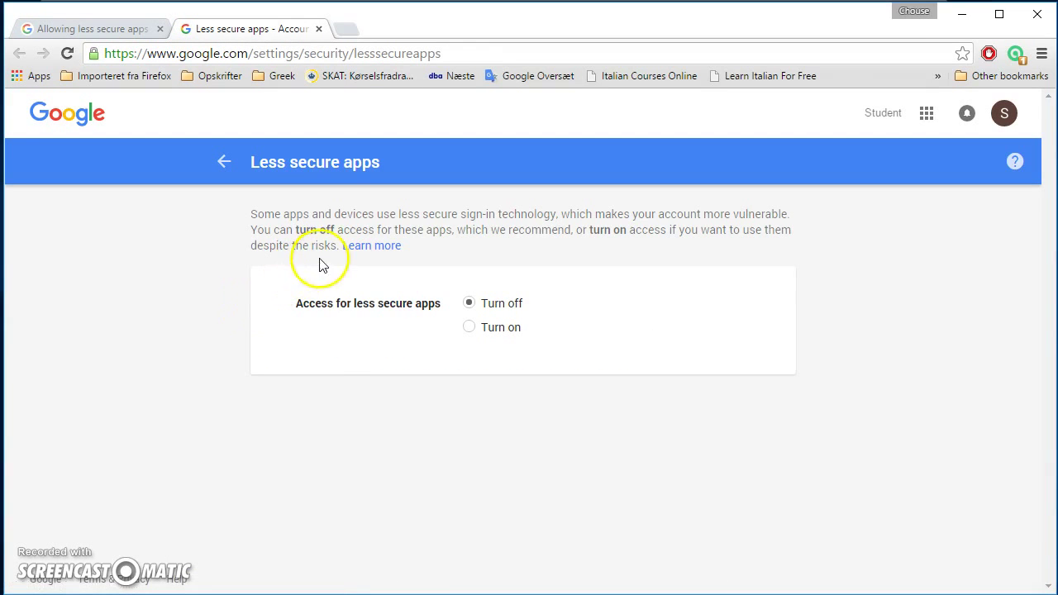
pyautogui.moveTo(313, 231)
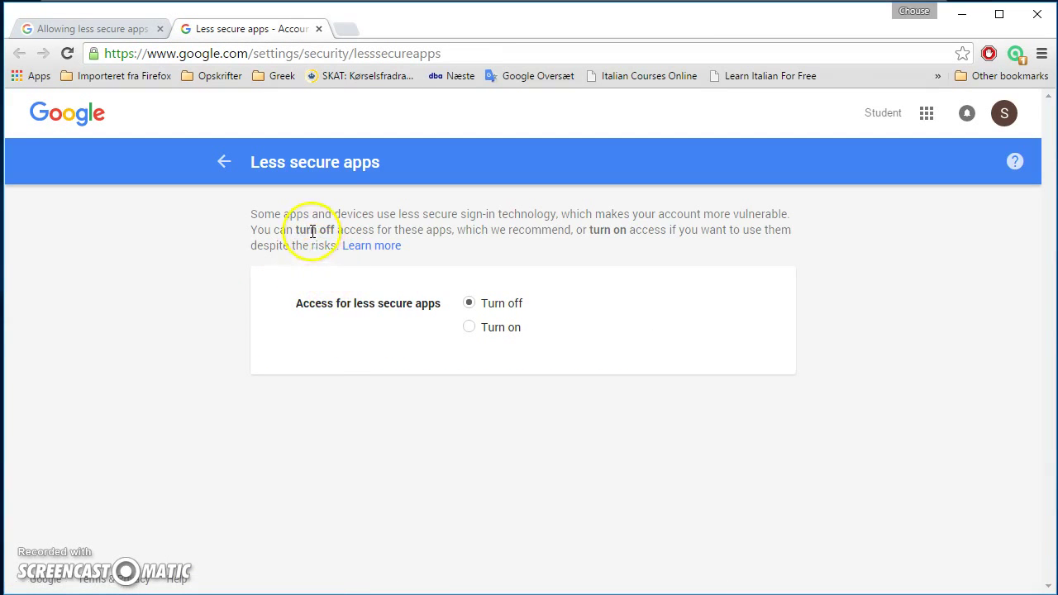
pyautogui.moveTo(405, 319)
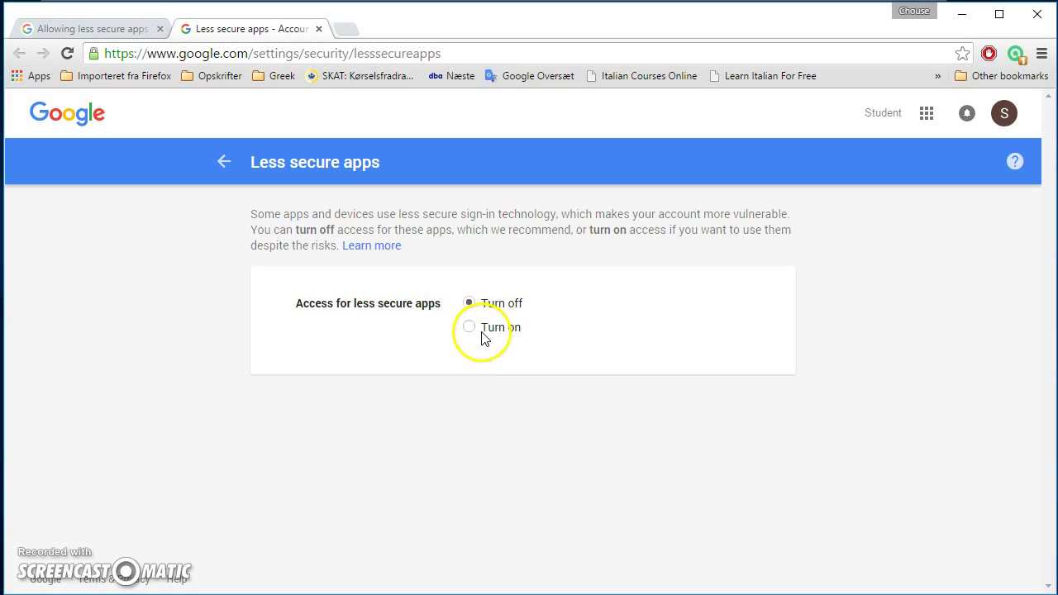
pyautogui.click(469, 326)
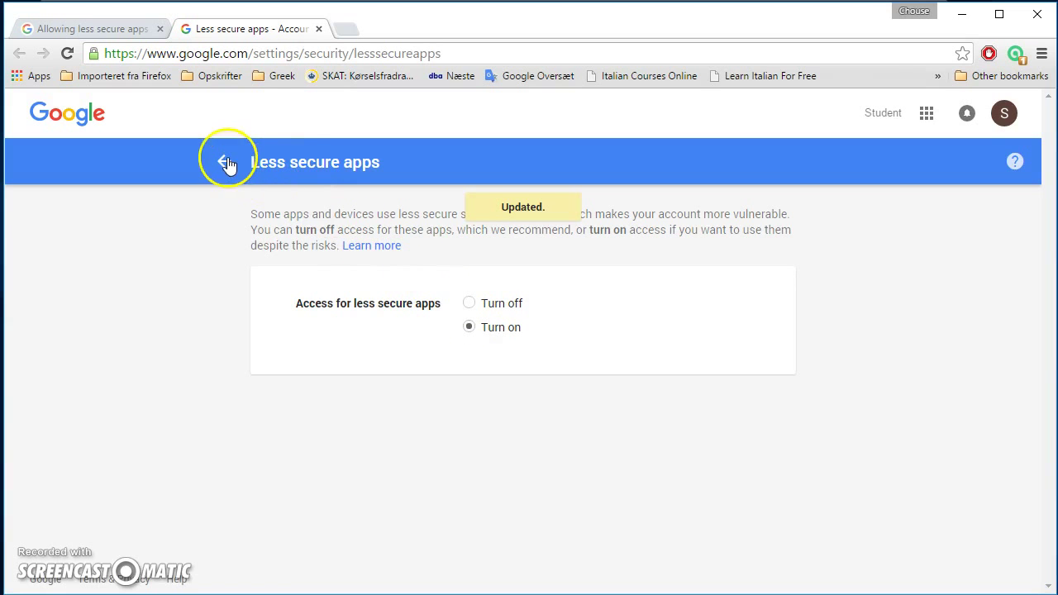
pyautogui.click(224, 162)
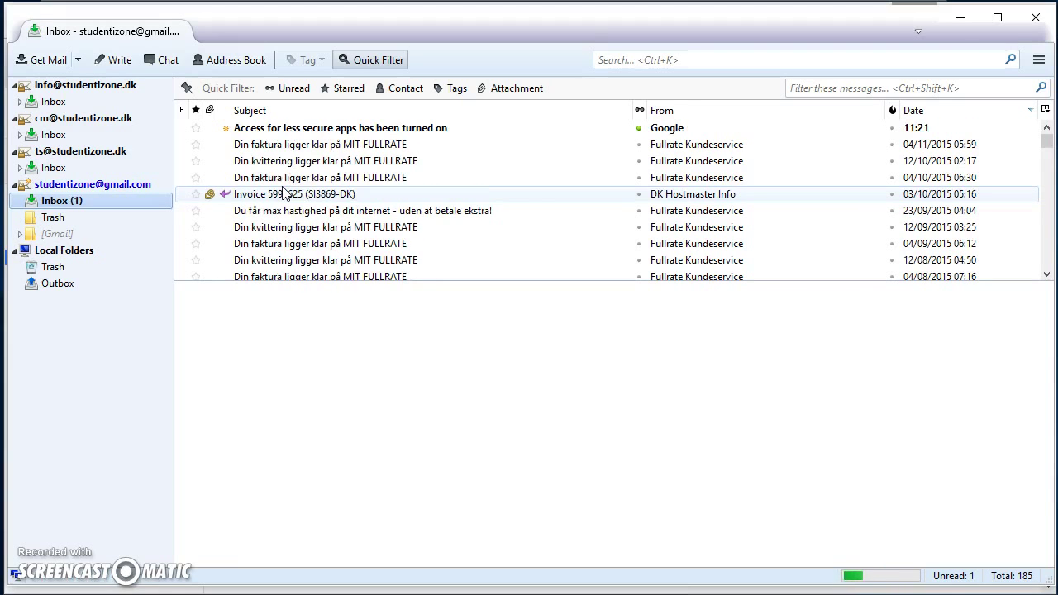
# Step: Read Google's 'Access for less secure apps has been turned on' email in the preview pane
pyautogui.click(339, 127)
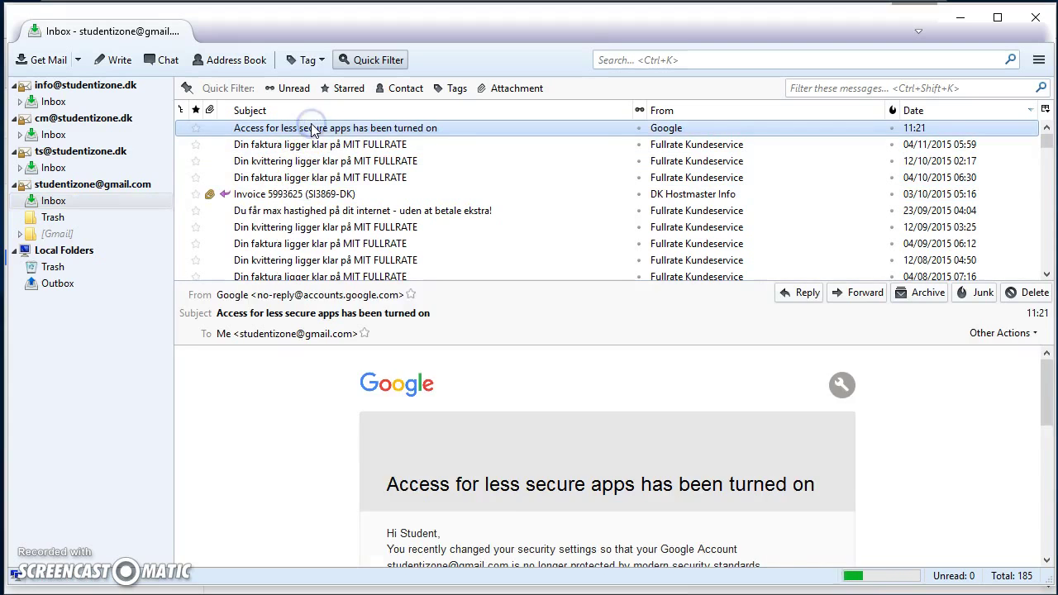
pyautogui.scroll(-3)
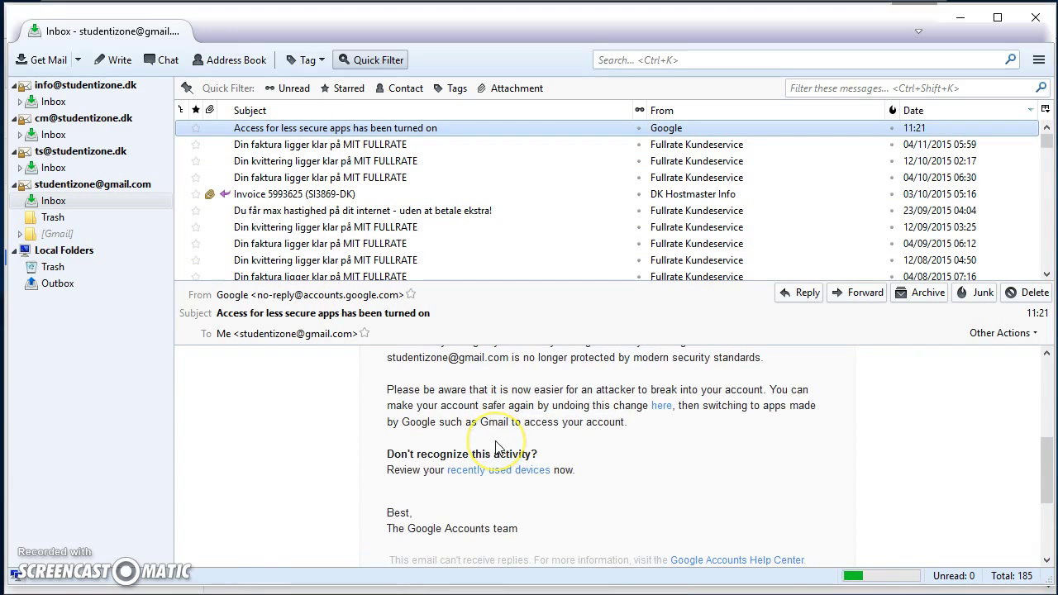
pyautogui.scroll(3)
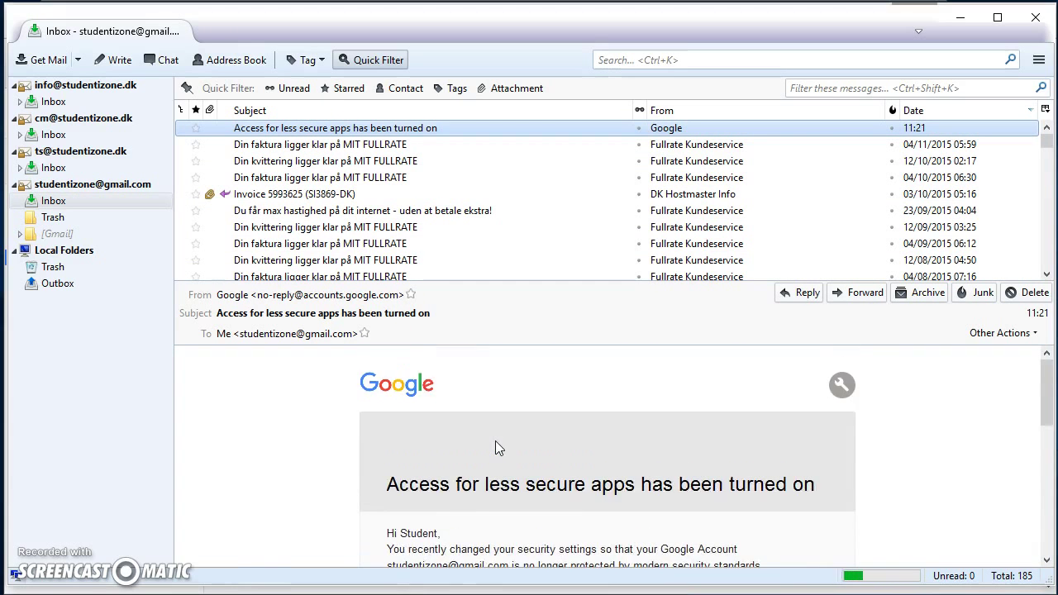
pyautogui.moveTo(983, 297)
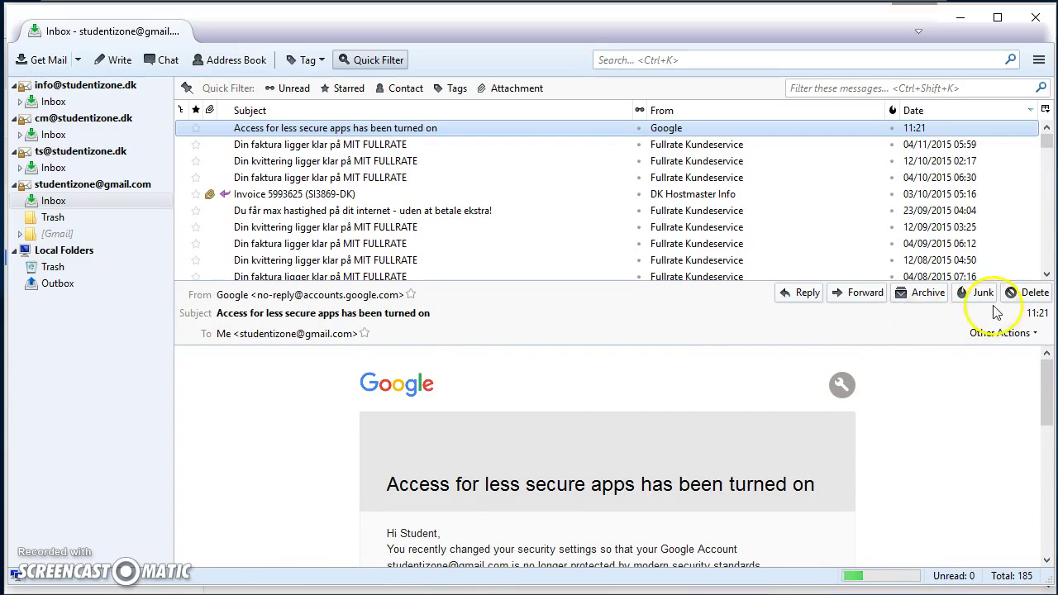